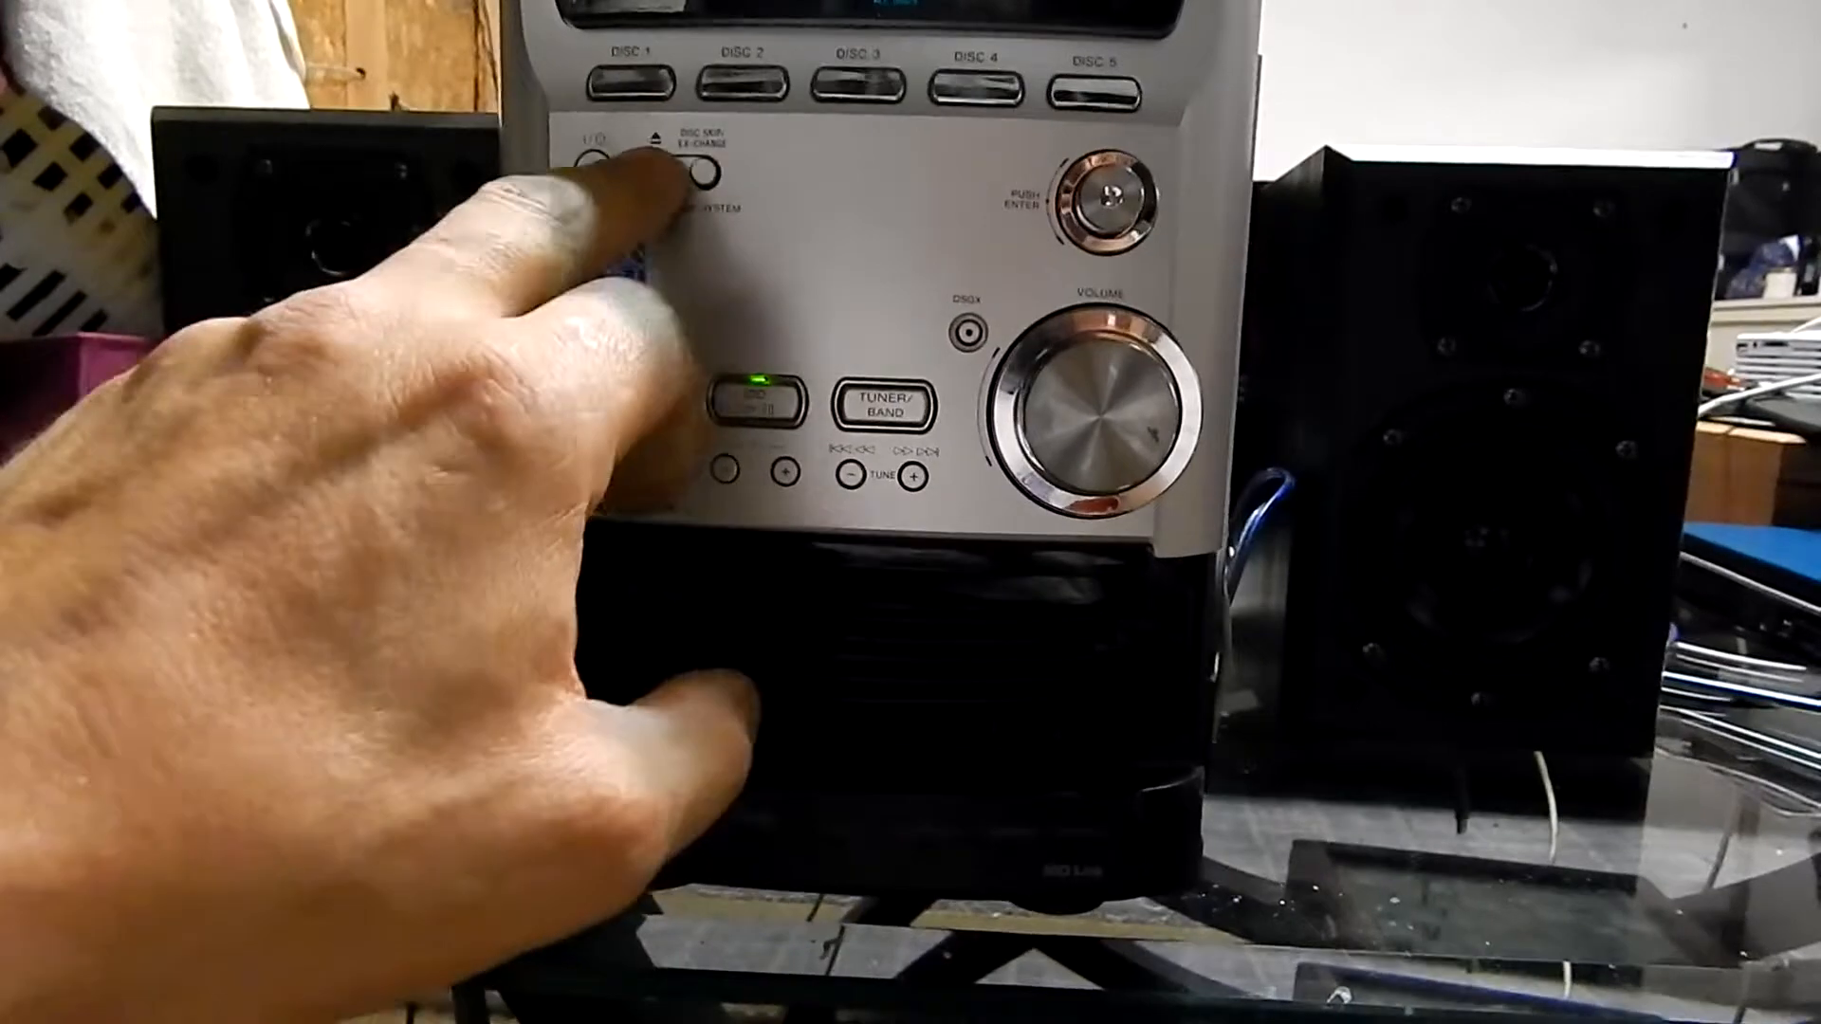
{"action": "left_click", "coordinate": [696, 169]}
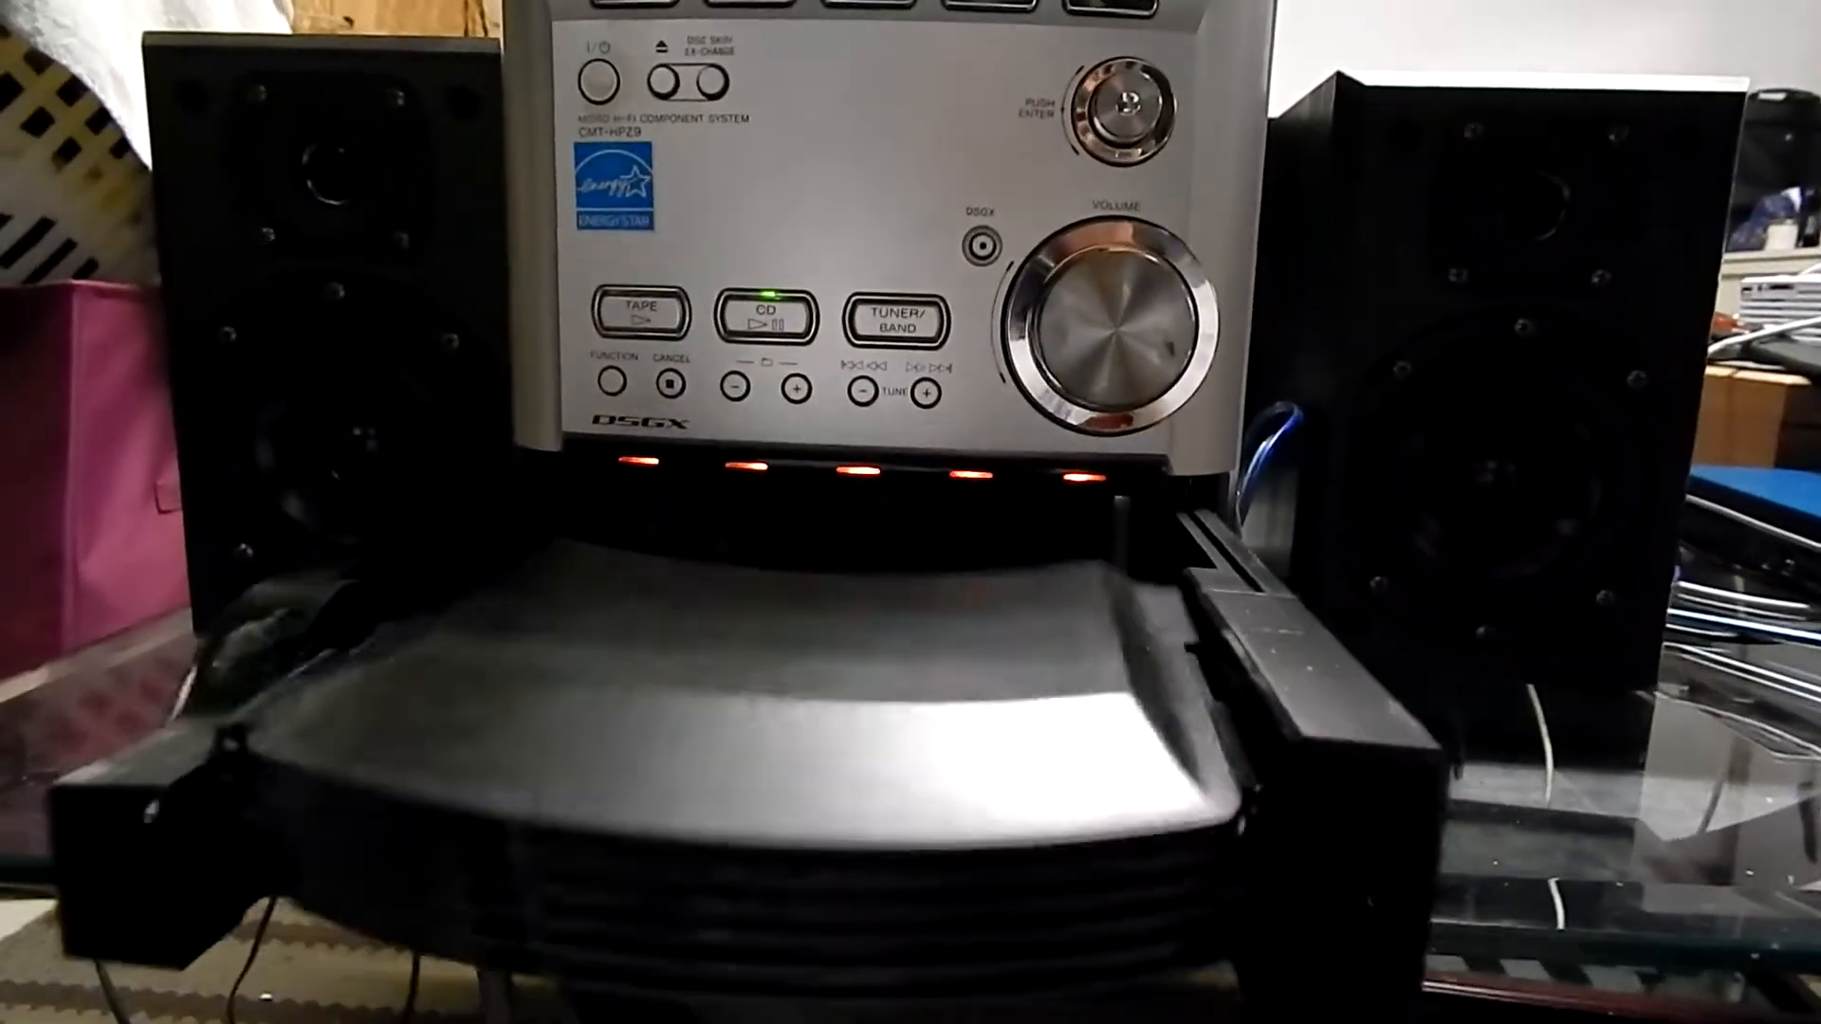